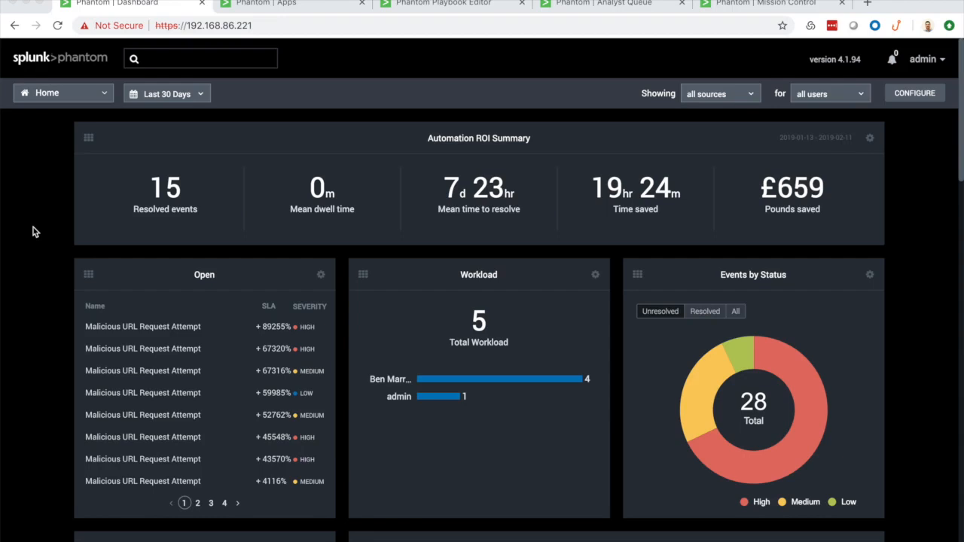
pyautogui.moveTo(307, 256)
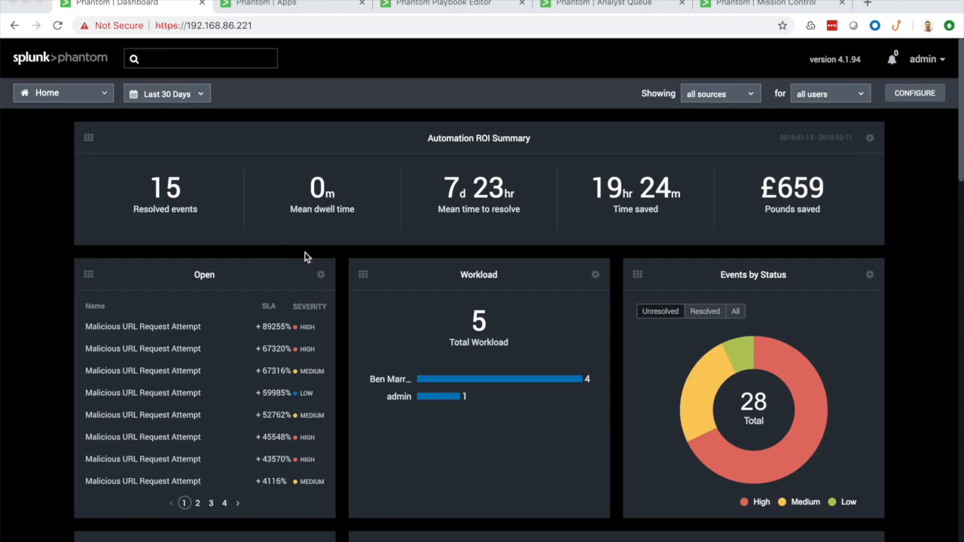
# Scroll down through the Phantom dashboard panels before leaving it
pyautogui.scroll(-3)
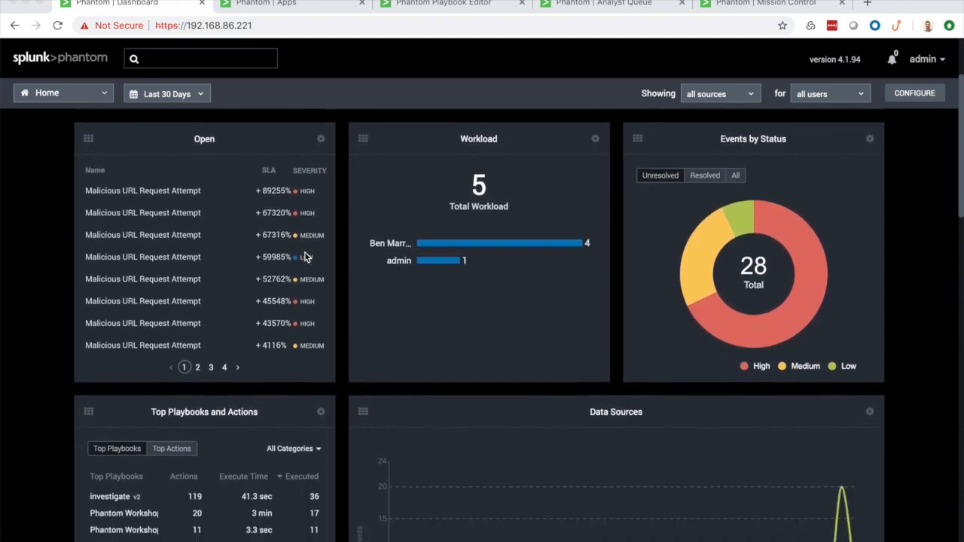
pyautogui.scroll(-3)
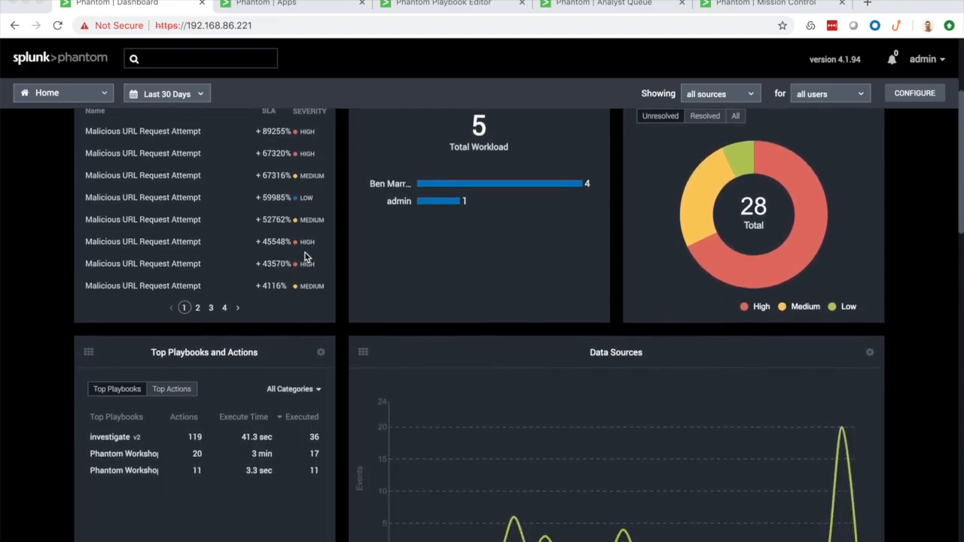
pyautogui.scroll(-3)
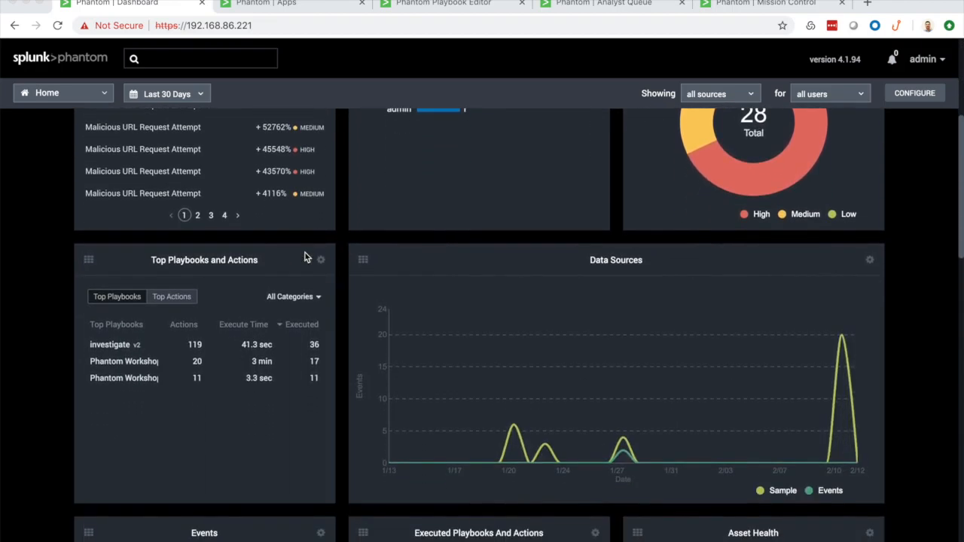
pyautogui.scroll(-3)
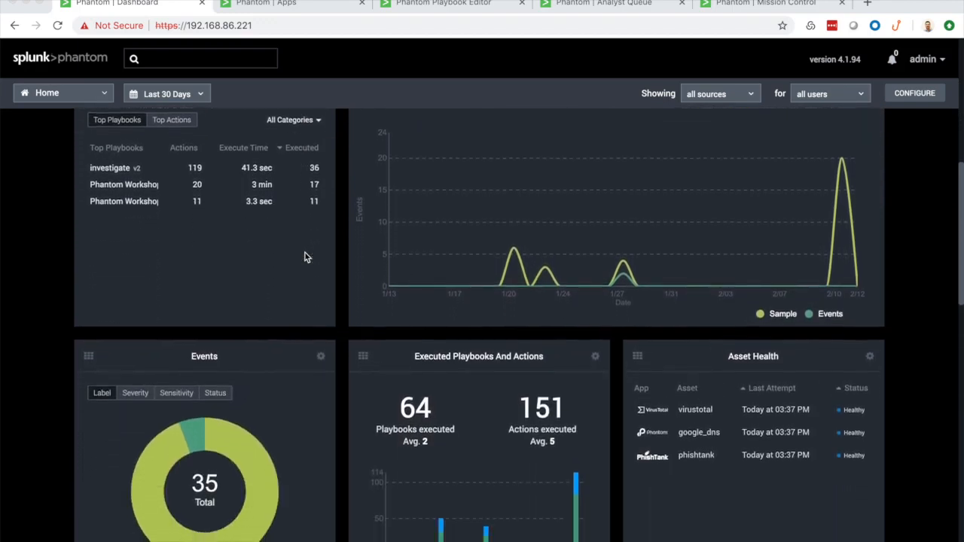
pyautogui.scroll(-3)
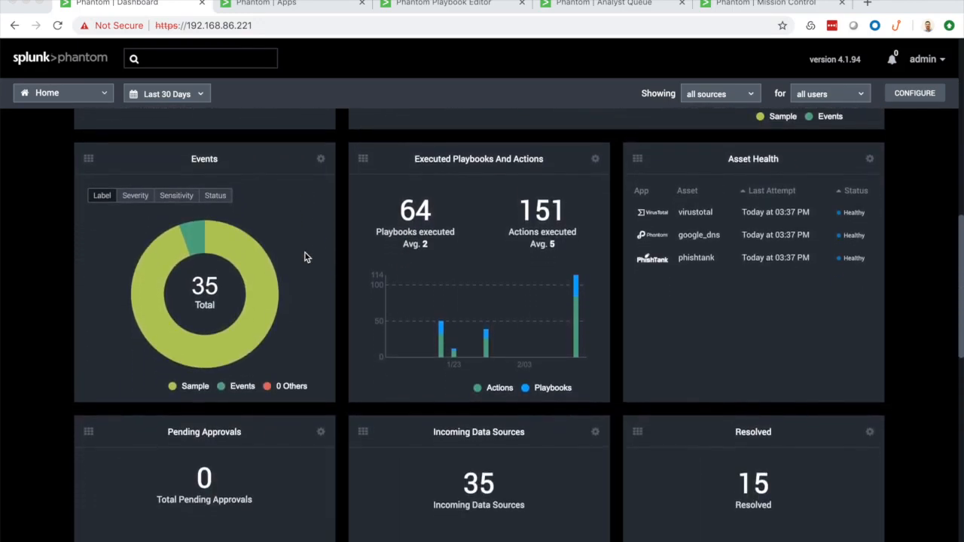
pyautogui.scroll(-3)
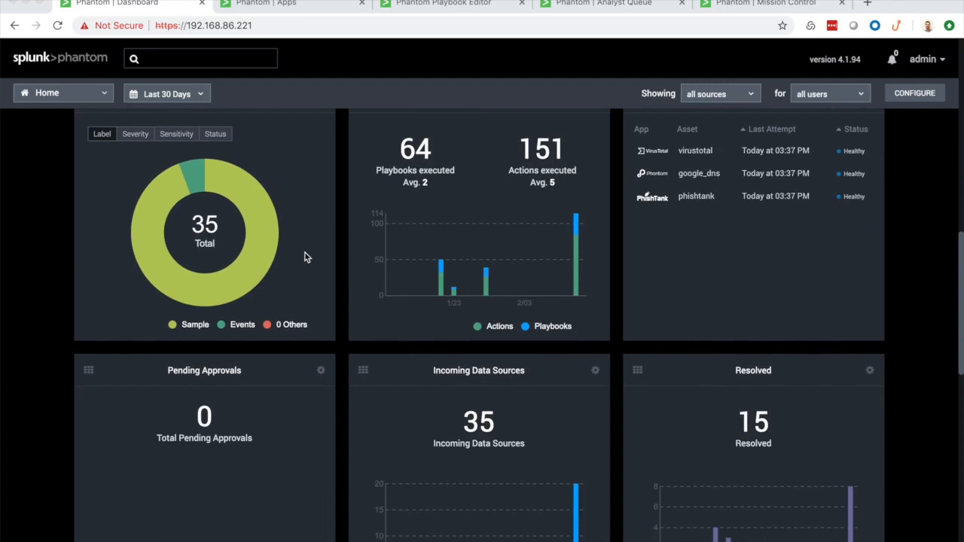
pyautogui.scroll(-3)
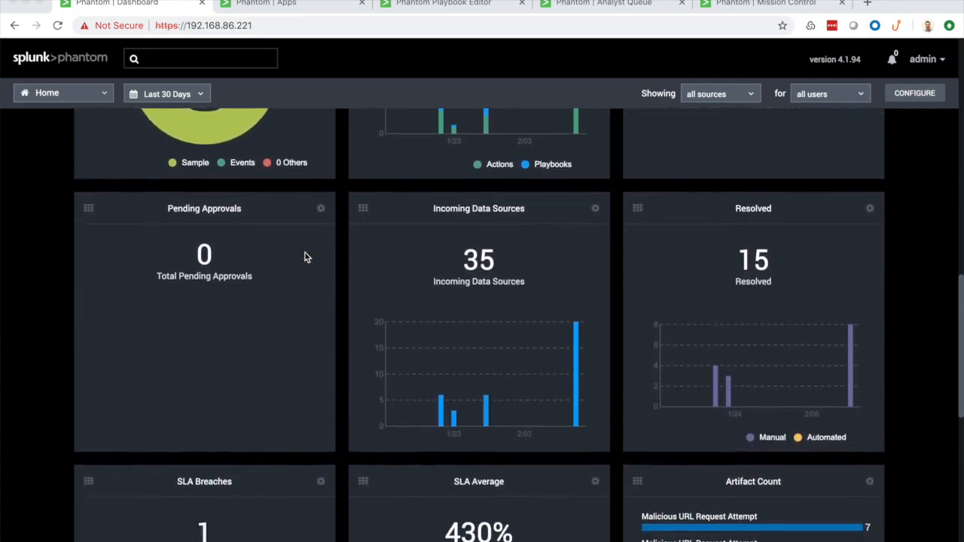
pyautogui.scroll(-3)
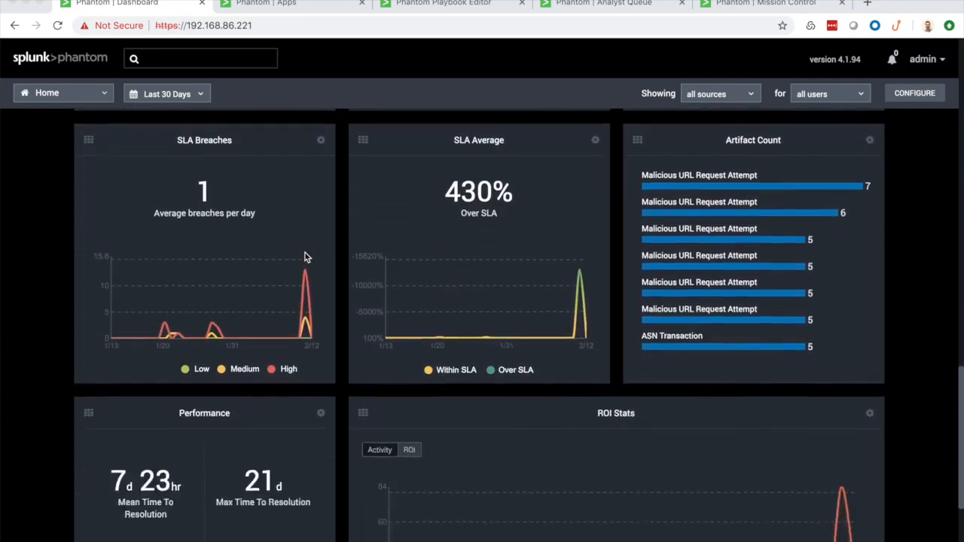
# Browse the Unconfigured Apps list down to Cherwell and Cisco ASA with their supported actions
pyautogui.click(266, 4)
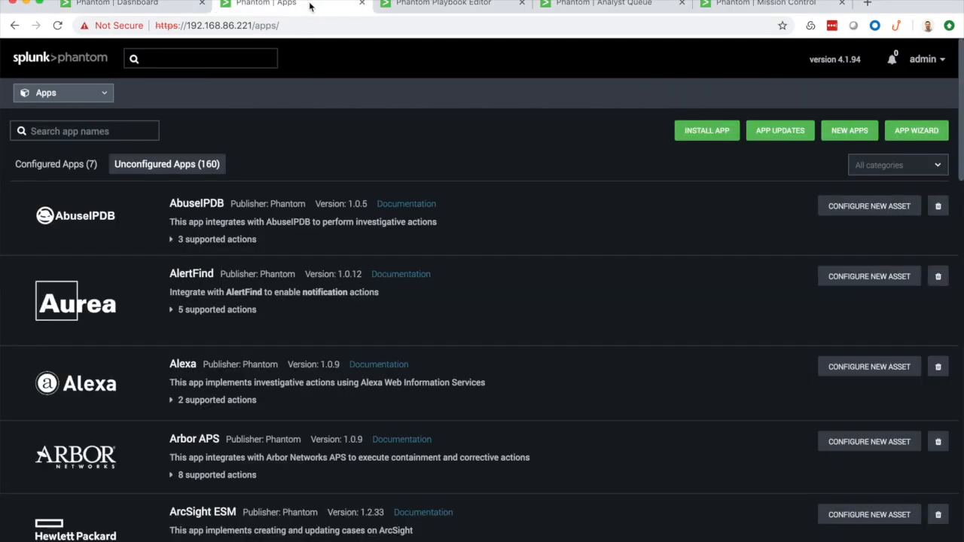
pyautogui.moveTo(350, 199)
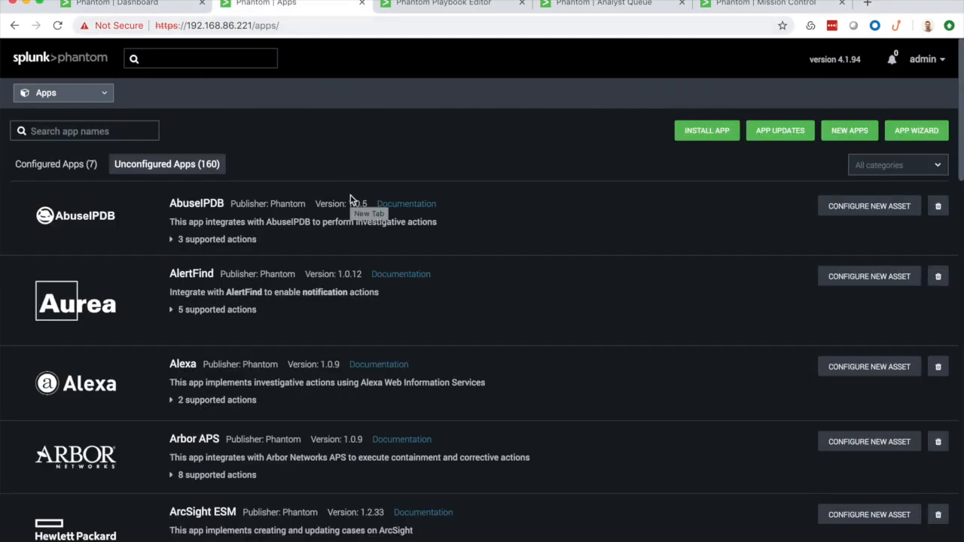
pyautogui.scroll(3)
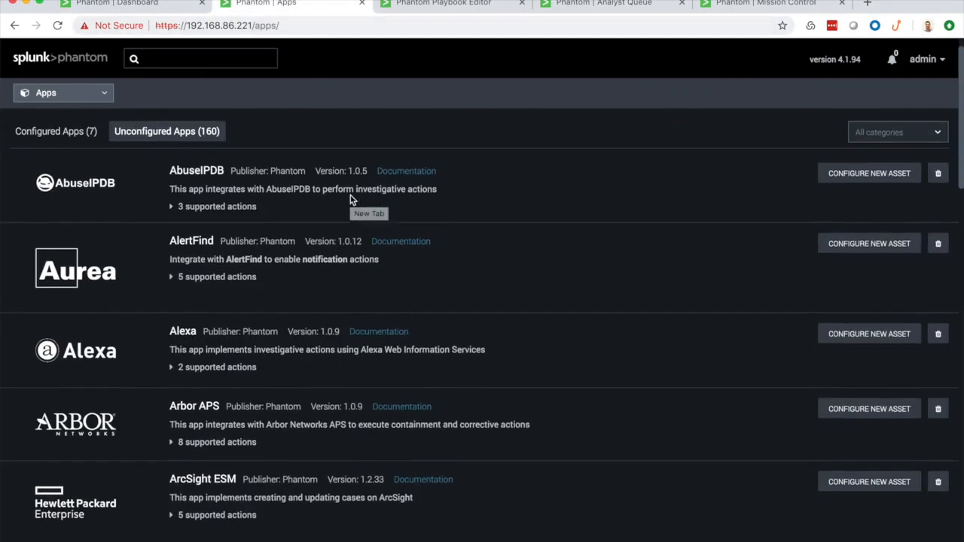
pyautogui.scroll(-3)
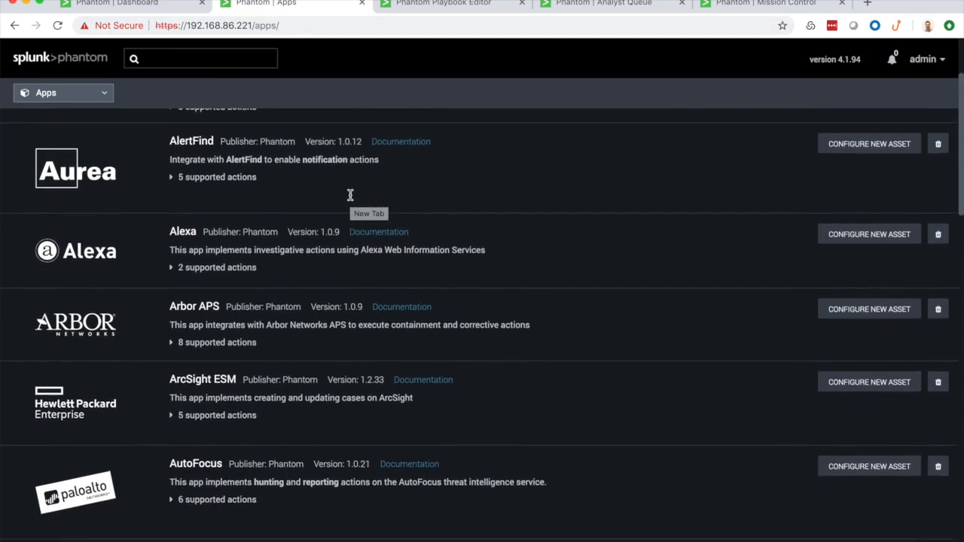
pyautogui.scroll(-3)
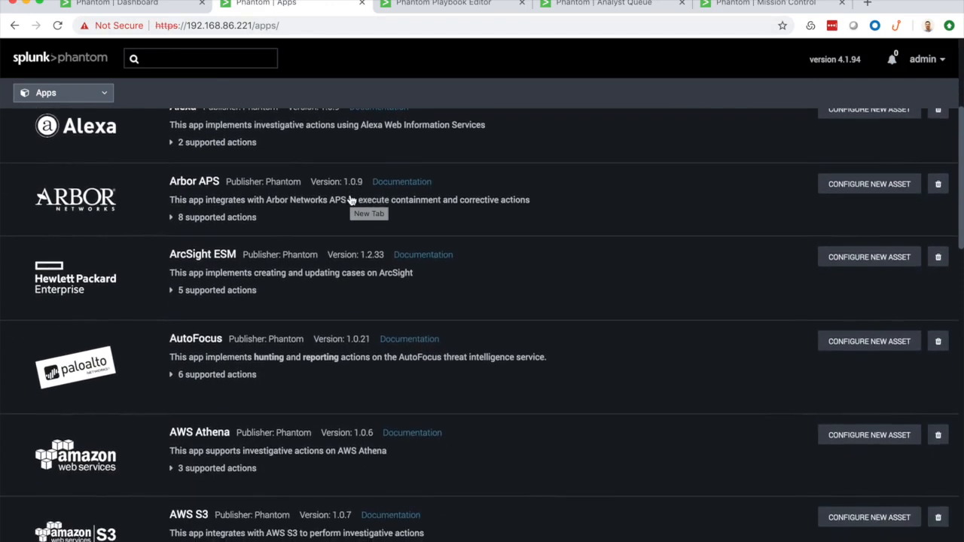
pyautogui.scroll(-3)
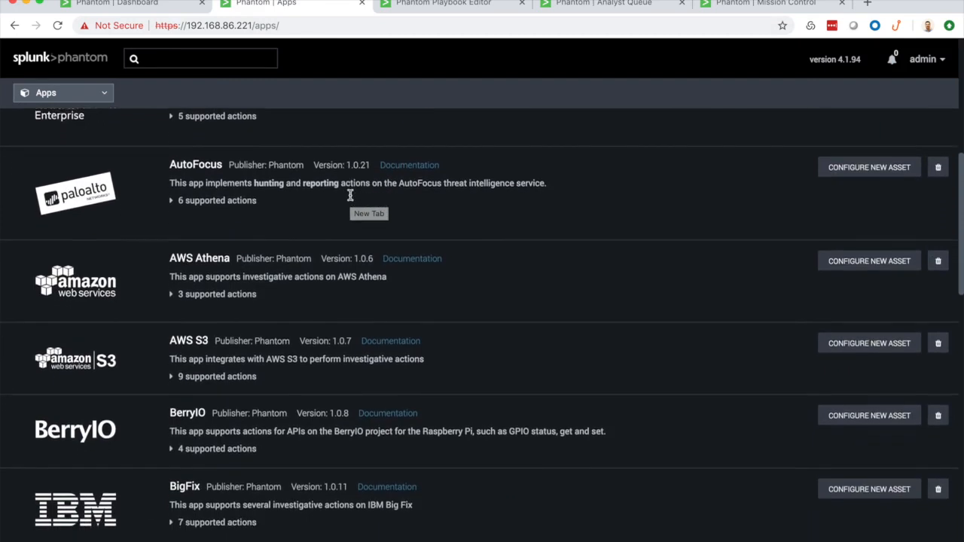
pyautogui.scroll(-3)
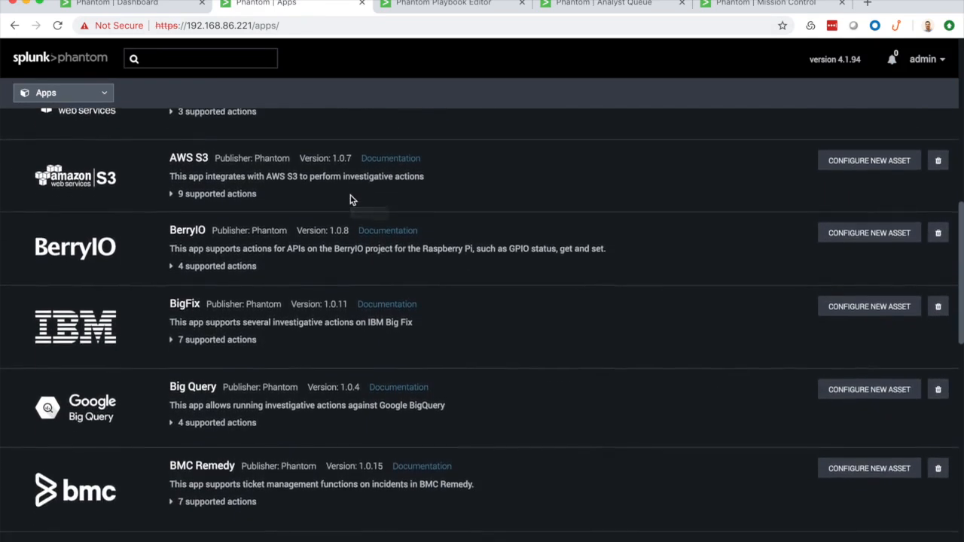
pyautogui.scroll(-3)
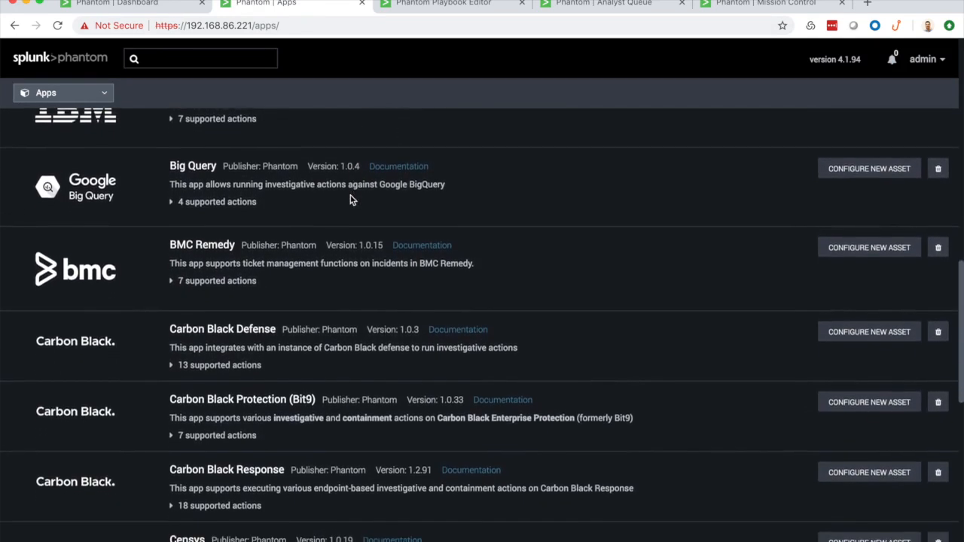
pyautogui.scroll(-3)
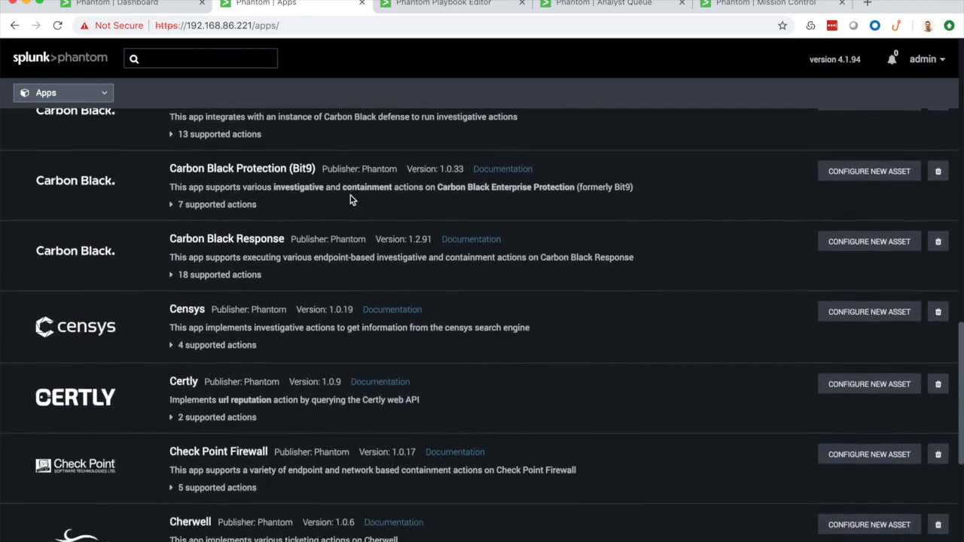
pyautogui.scroll(-3)
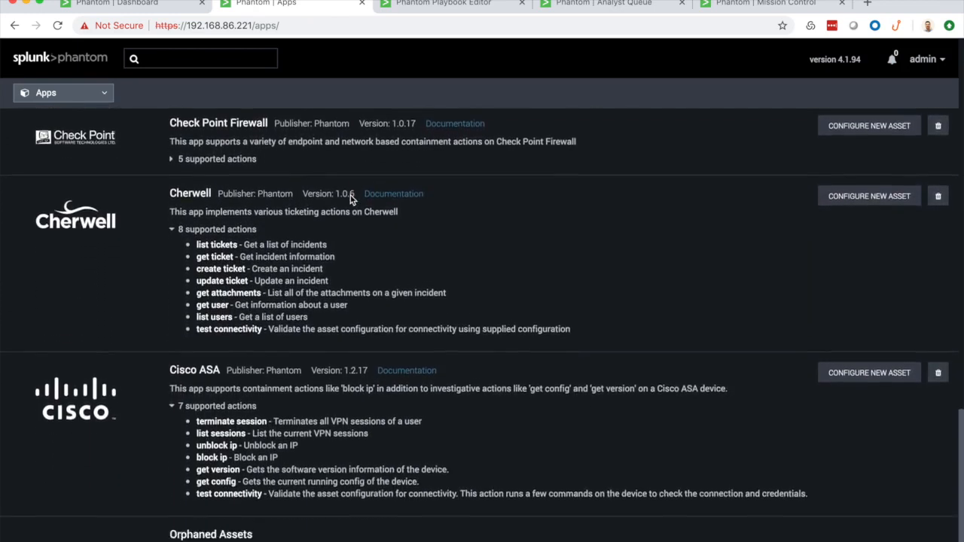
pyautogui.scroll(-3)
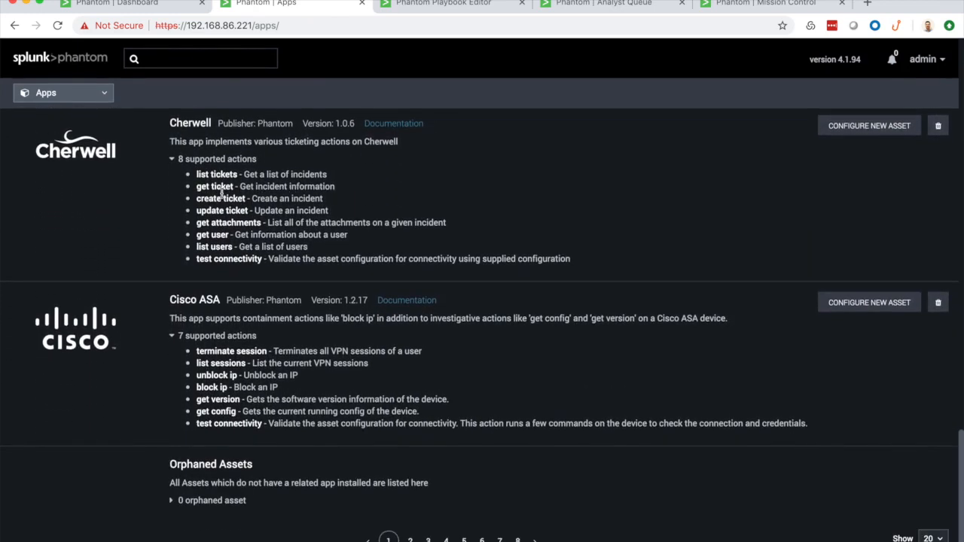
pyautogui.moveTo(232, 349)
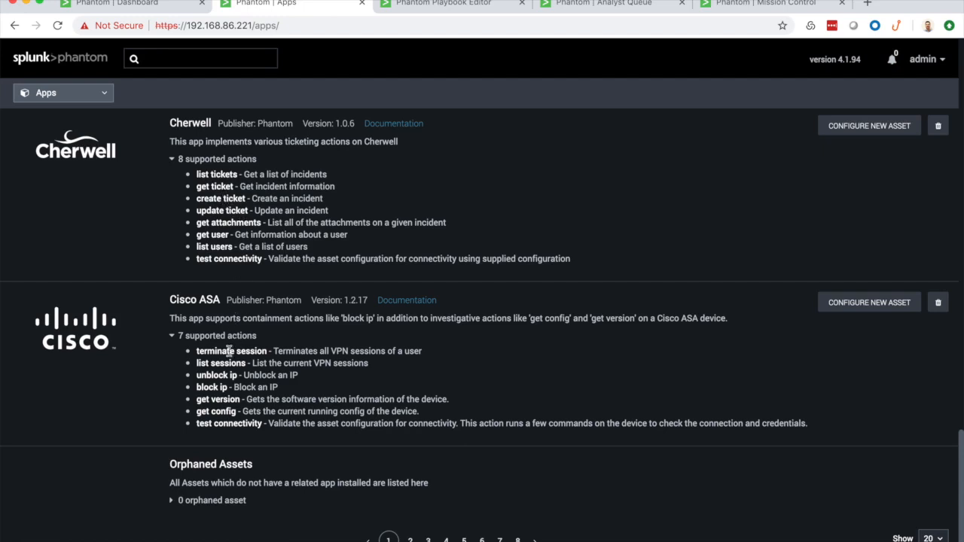
pyautogui.moveTo(434, 242)
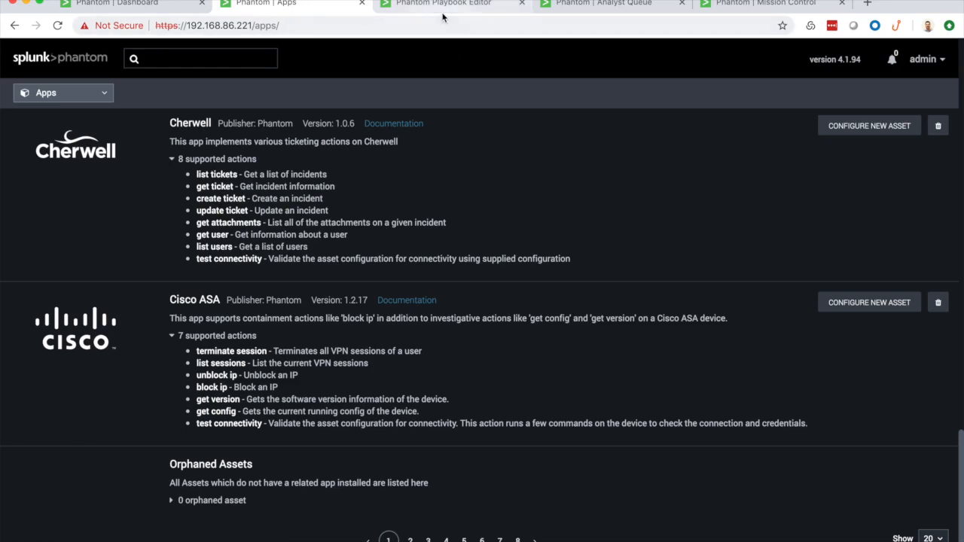
pyautogui.click(444, 3)
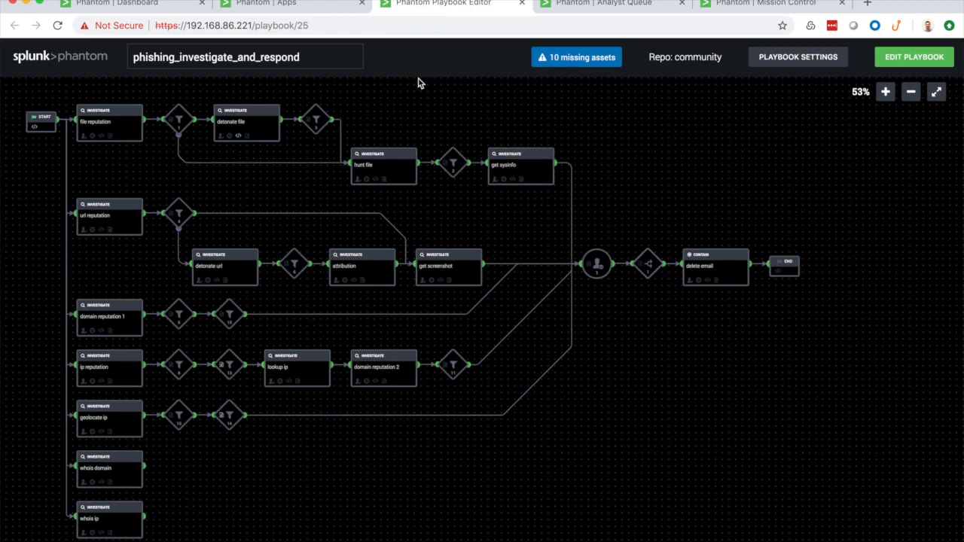
pyautogui.moveTo(277, 105)
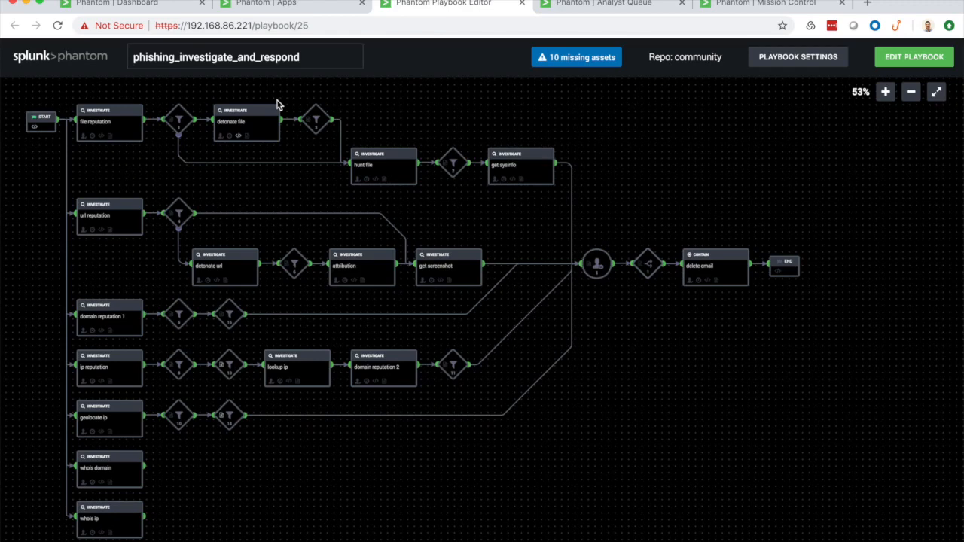
pyautogui.moveTo(307, 133)
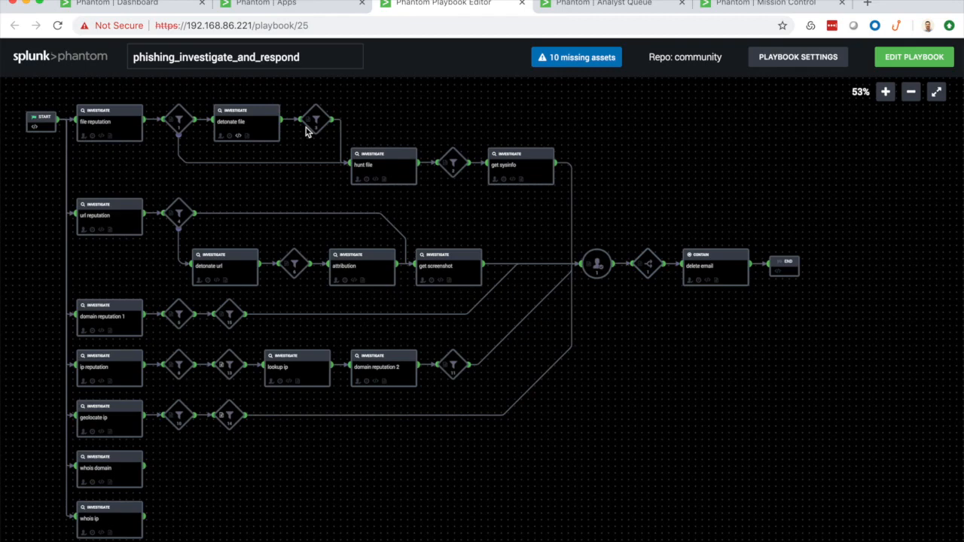
pyautogui.moveTo(401, 150)
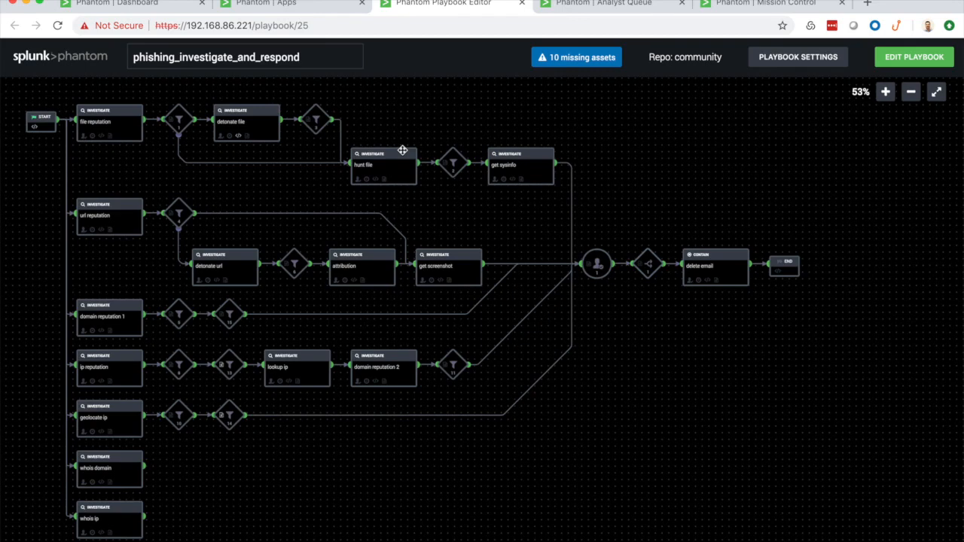
pyautogui.moveTo(516, 208)
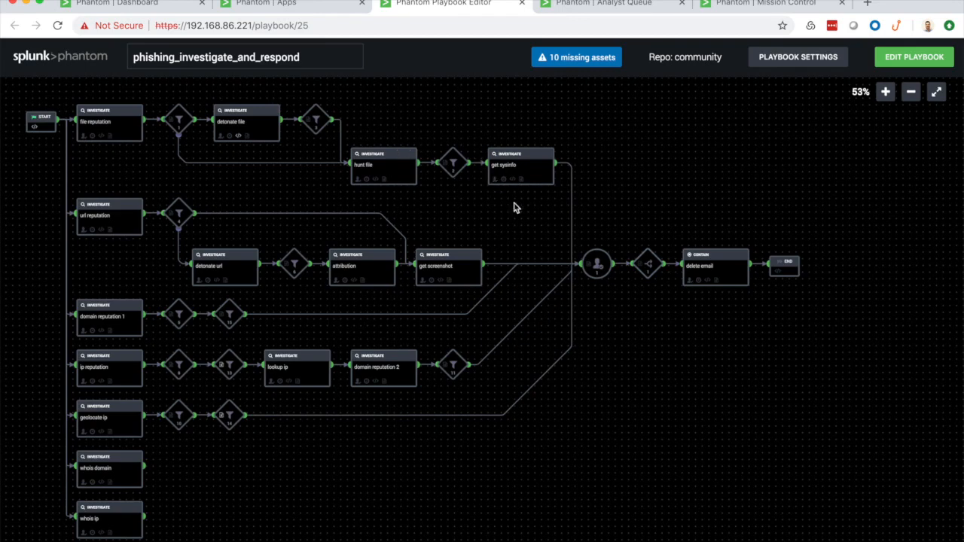
pyautogui.moveTo(530, 235)
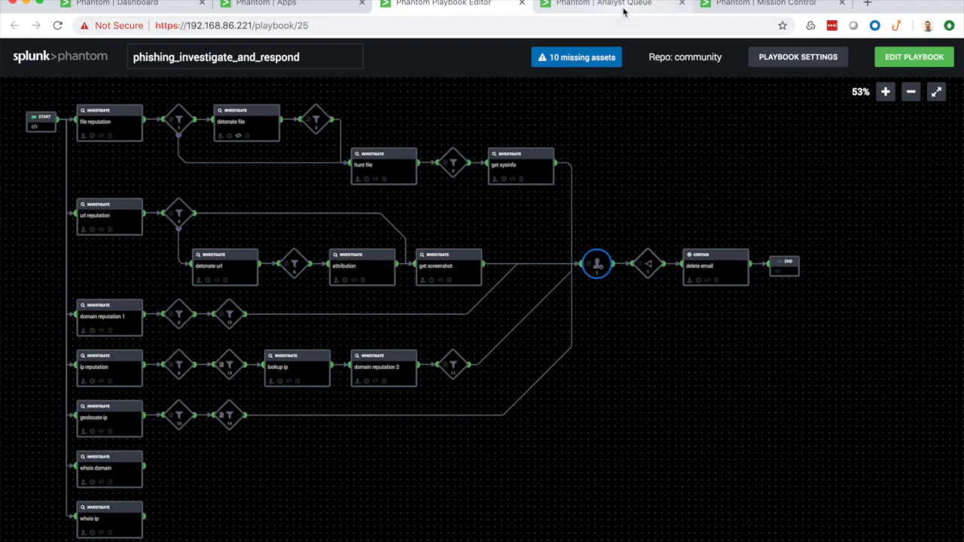
# Switch from the playbook to the Analyst Queue showing the Sources events list
pyautogui.click(603, 3)
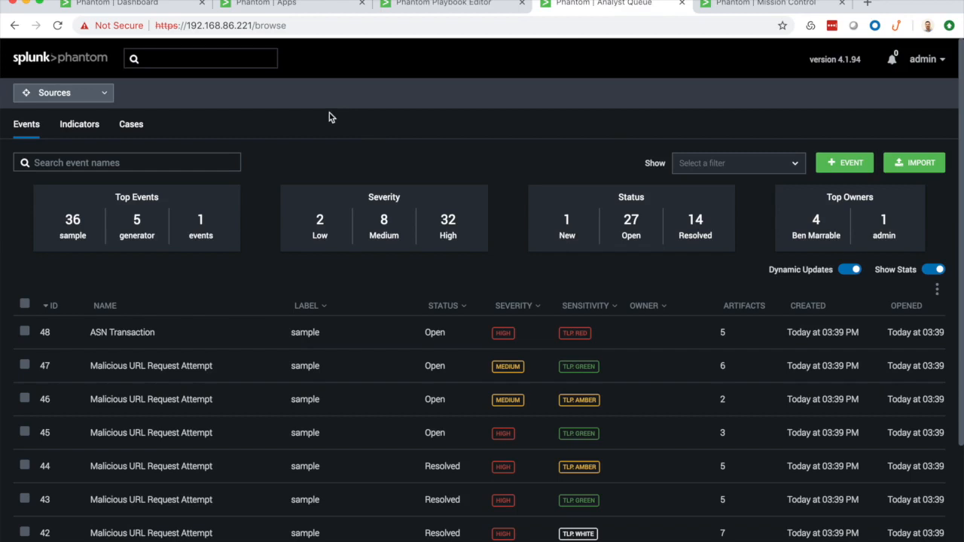
pyautogui.moveTo(265, 251)
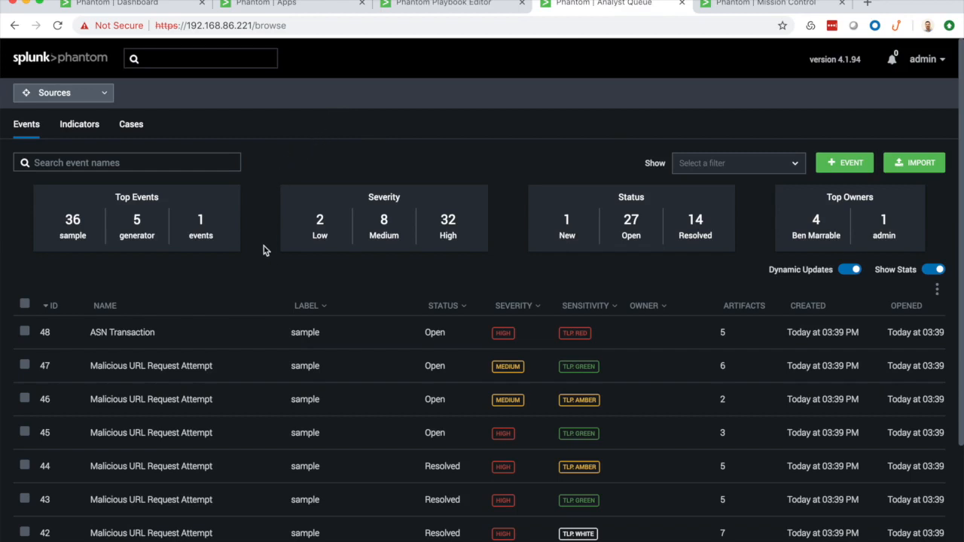
pyautogui.moveTo(256, 257)
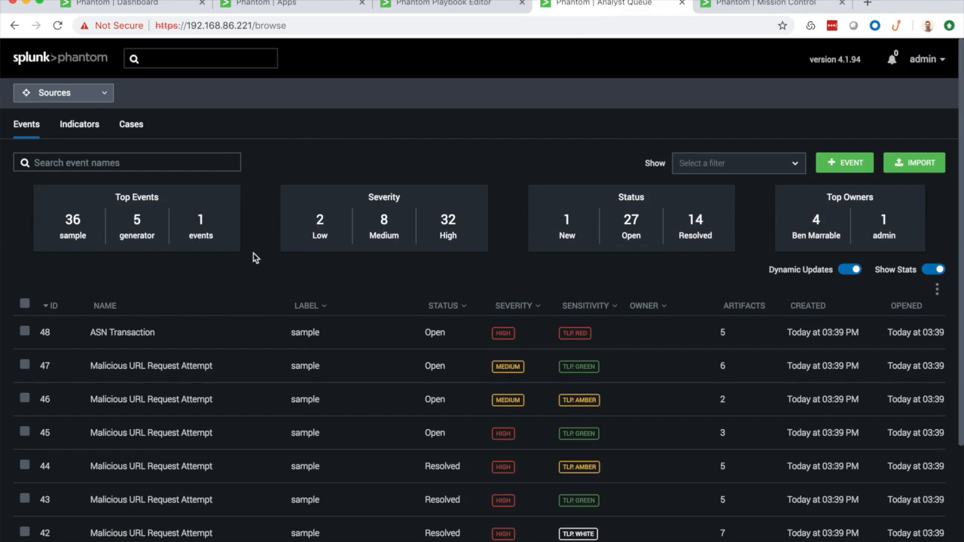
pyautogui.moveTo(172, 278)
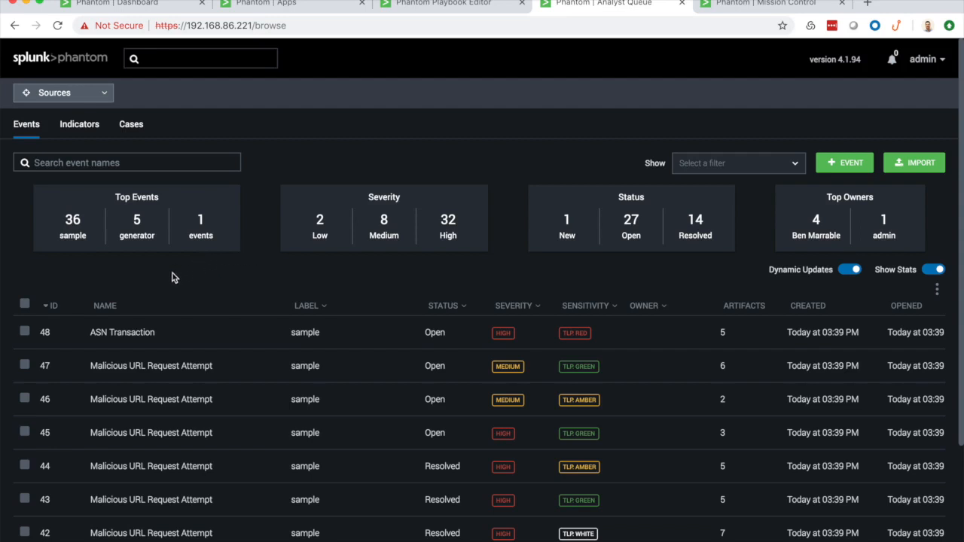
pyautogui.moveTo(108, 282)
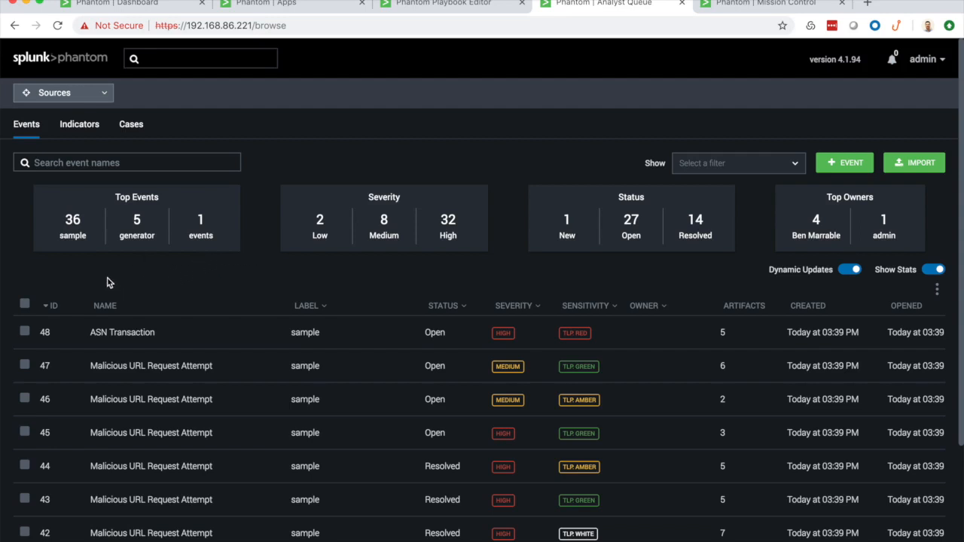
pyautogui.moveTo(419, 241)
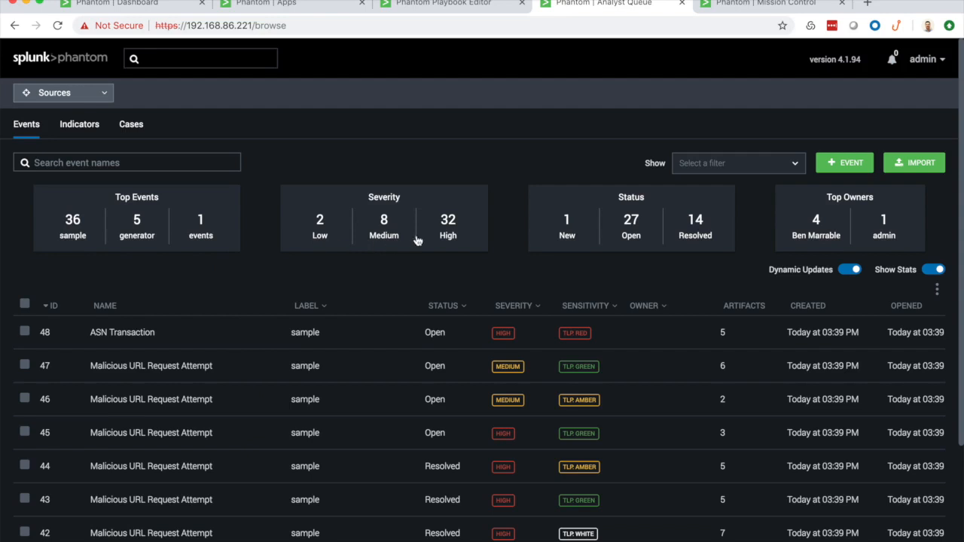
pyautogui.moveTo(799, 234)
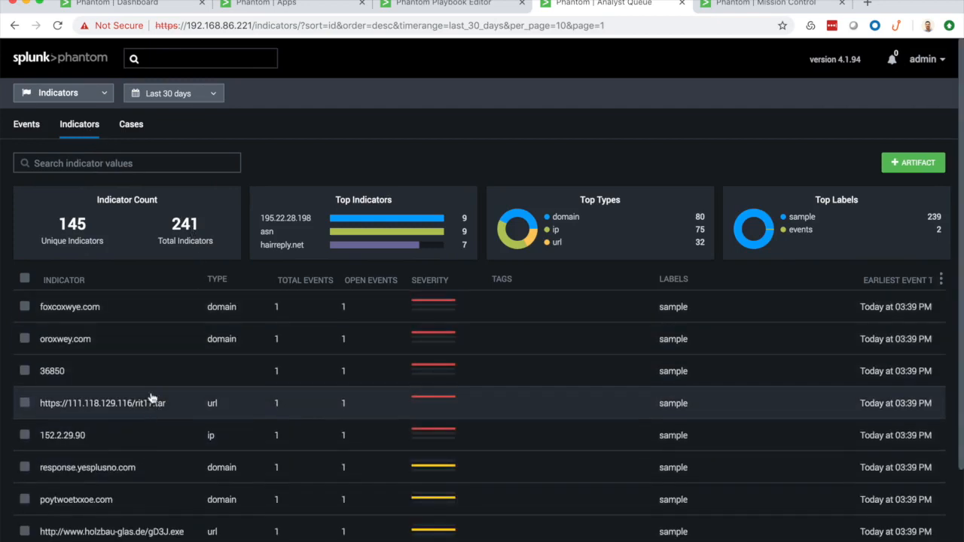
pyautogui.moveTo(235, 317)
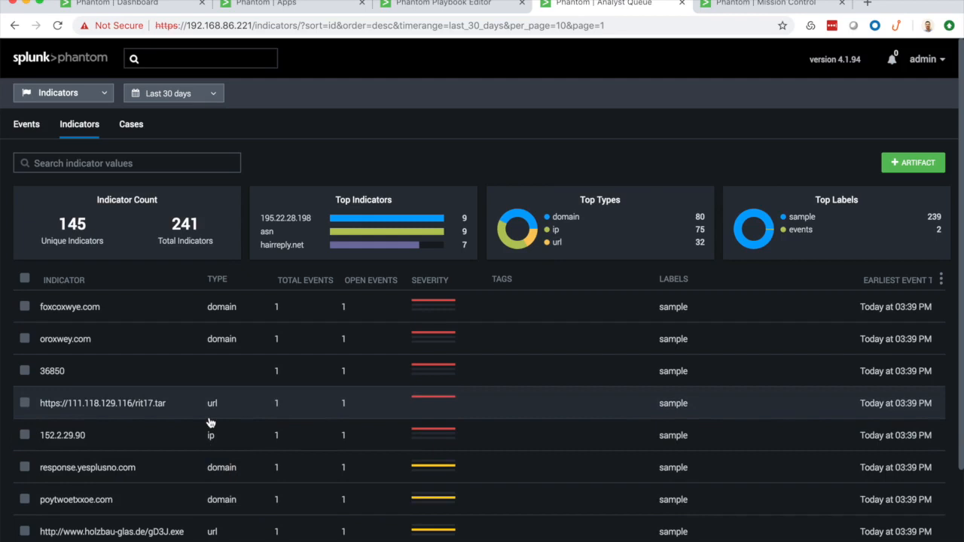
pyautogui.moveTo(724, 15)
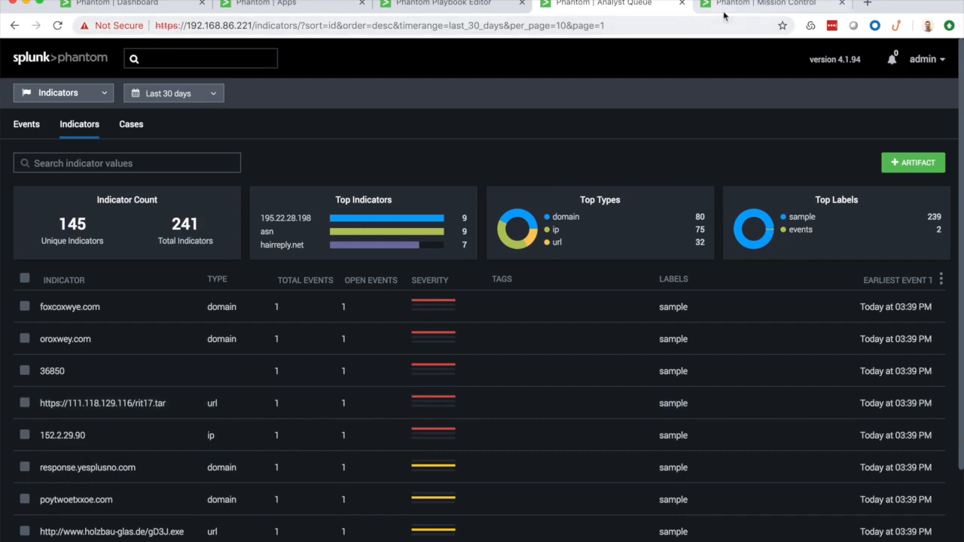
# Show the Suspicious IP event's task list of research and documentation tasks in Mission Control
pyautogui.click(766, 3)
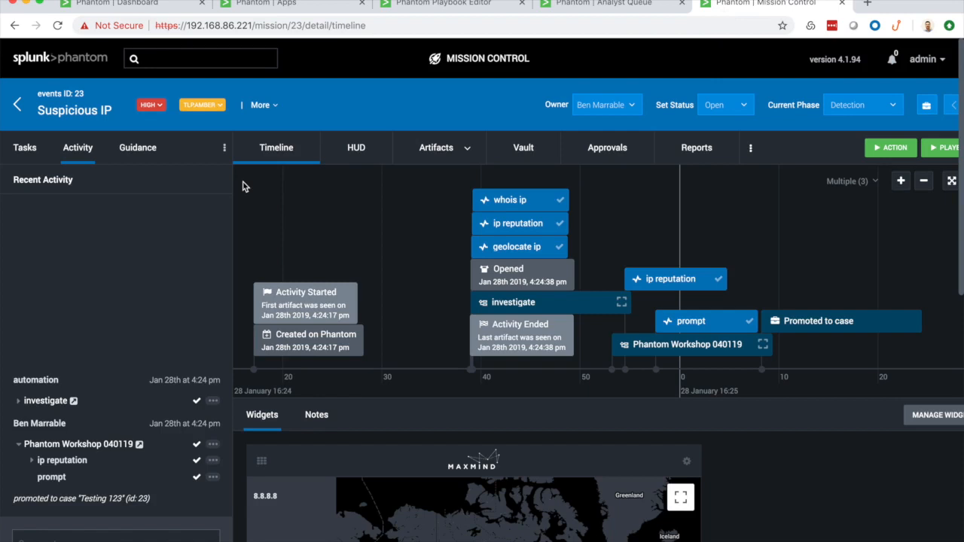
pyautogui.moveTo(165, 311)
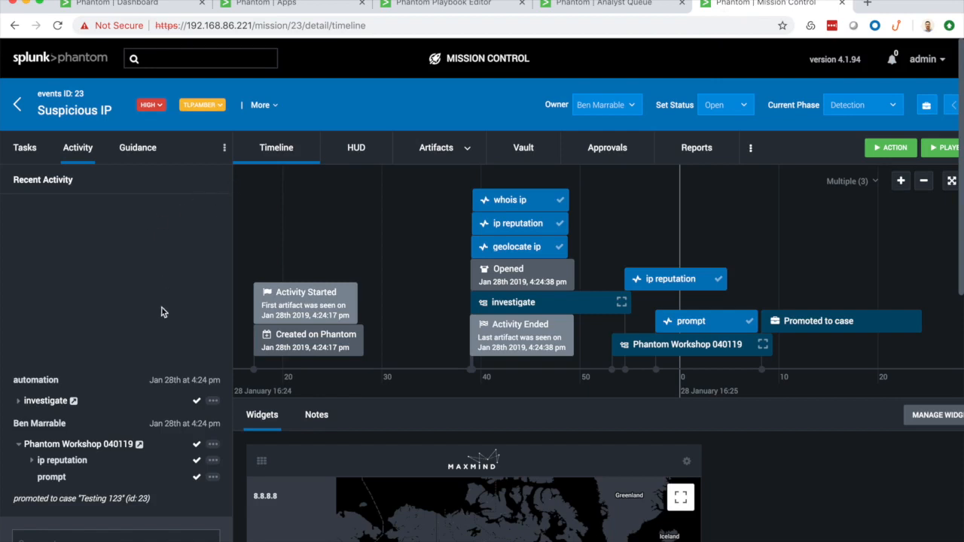
pyautogui.moveTo(489, 226)
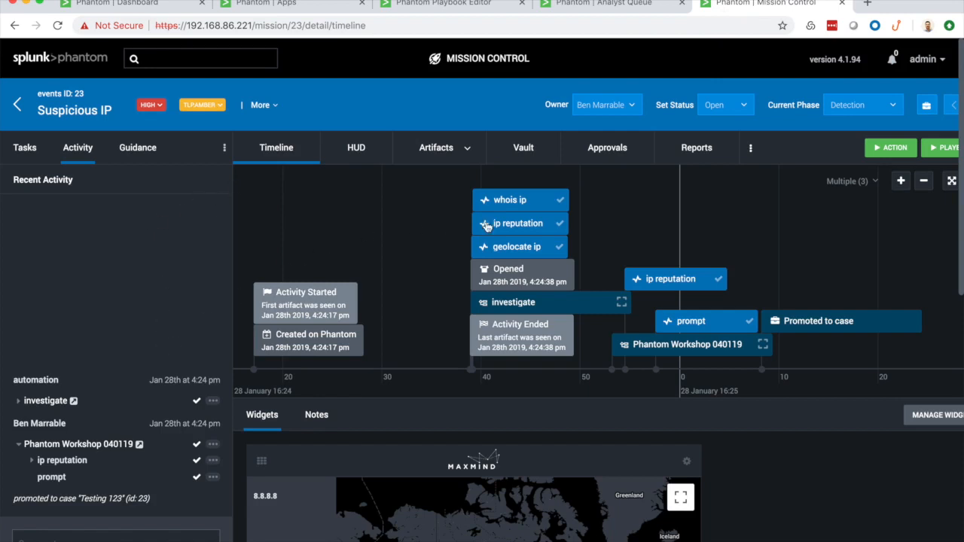
pyautogui.moveTo(440, 292)
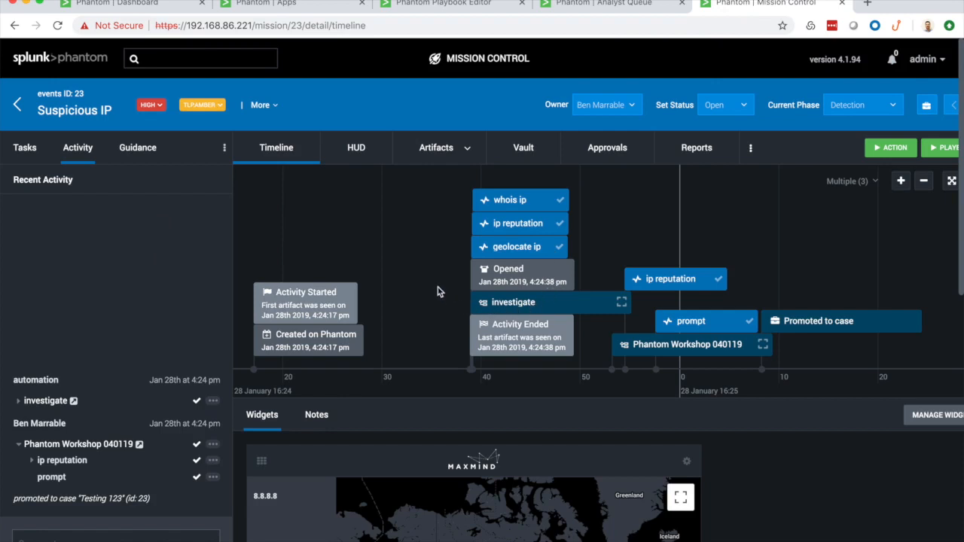
pyautogui.moveTo(641, 223)
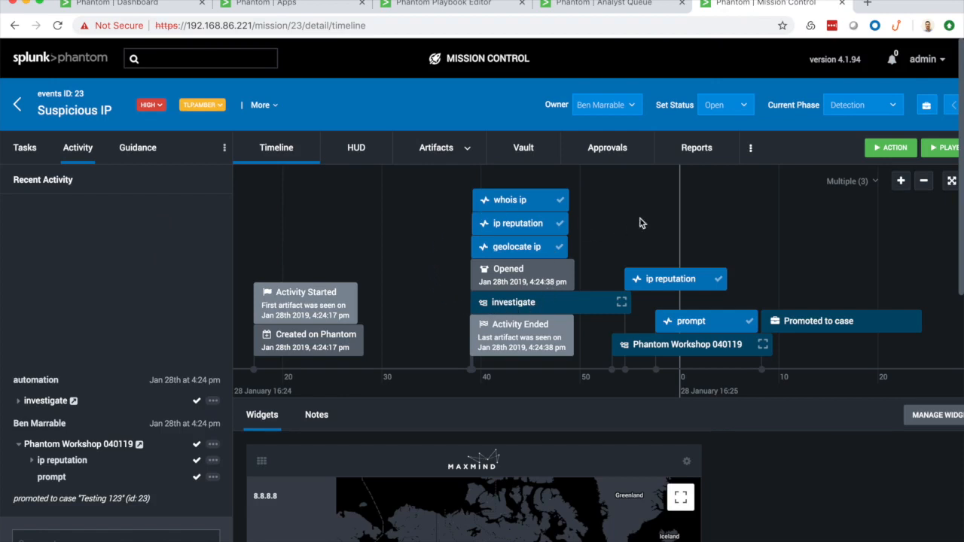
pyautogui.moveTo(298, 169)
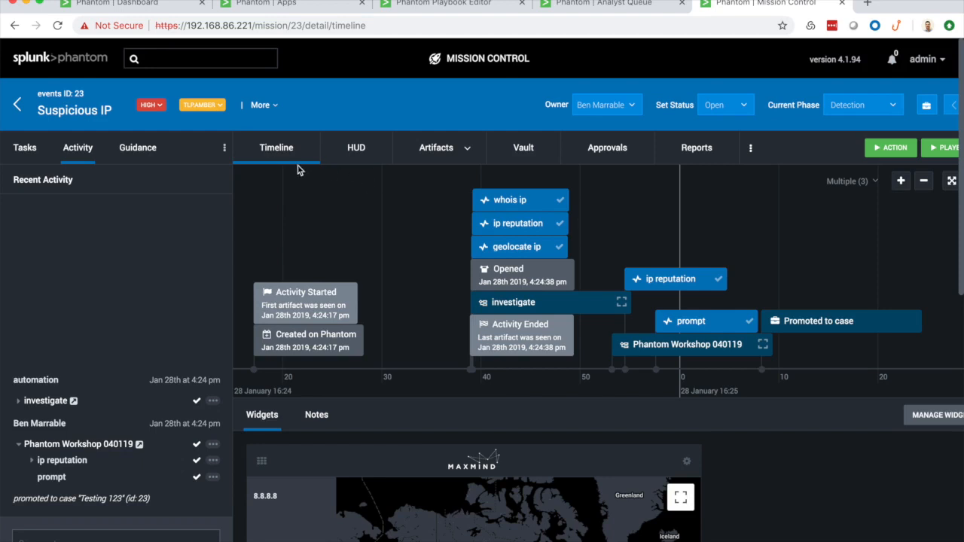
pyautogui.moveTo(24, 148)
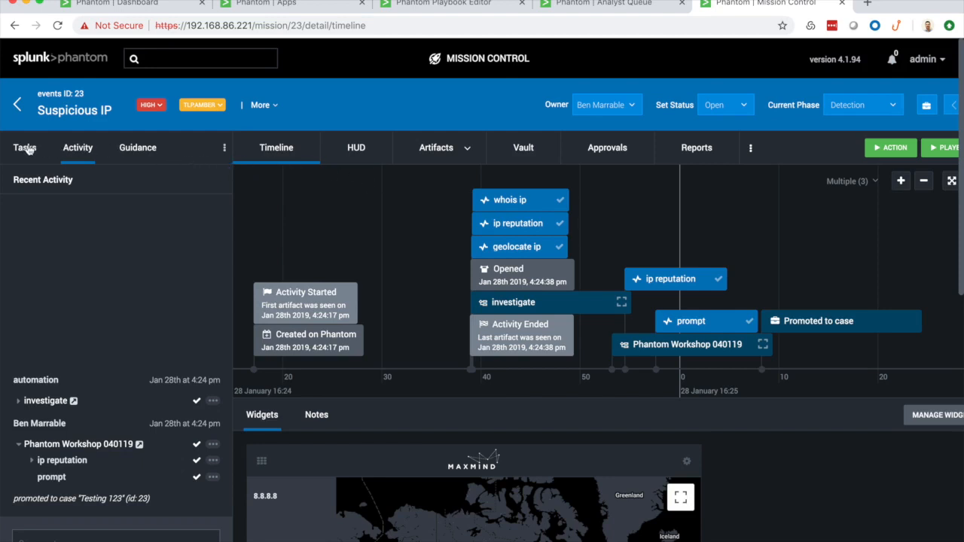
pyautogui.click(24, 147)
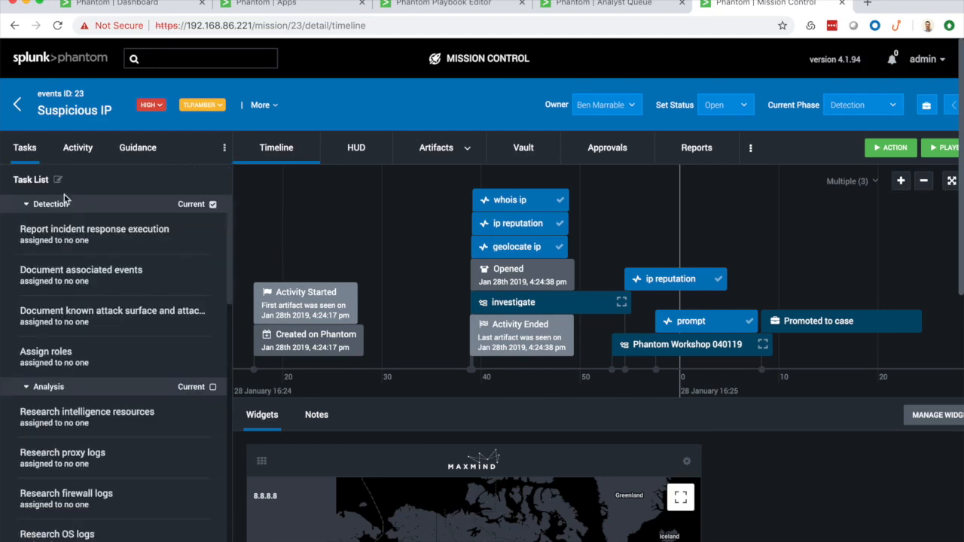
pyautogui.scroll(-3)
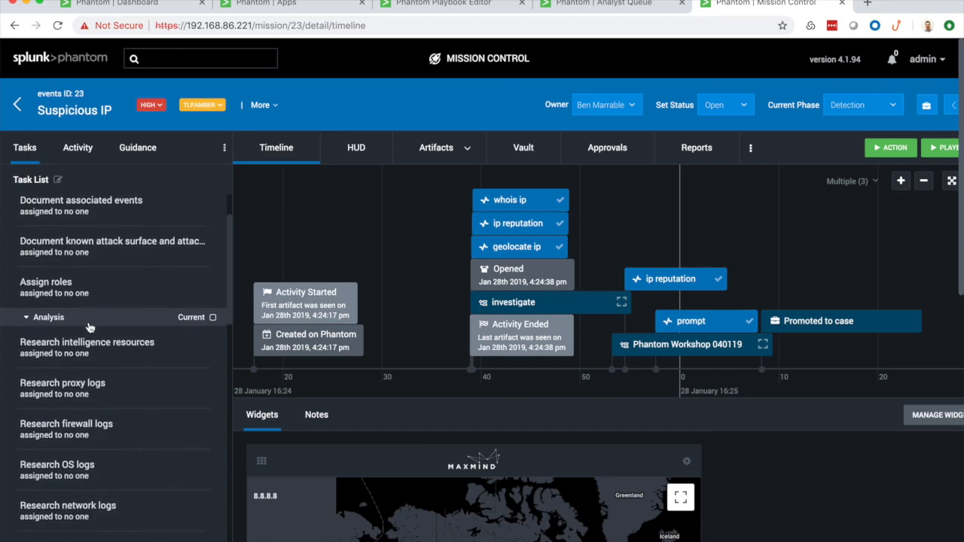
pyautogui.scroll(-3)
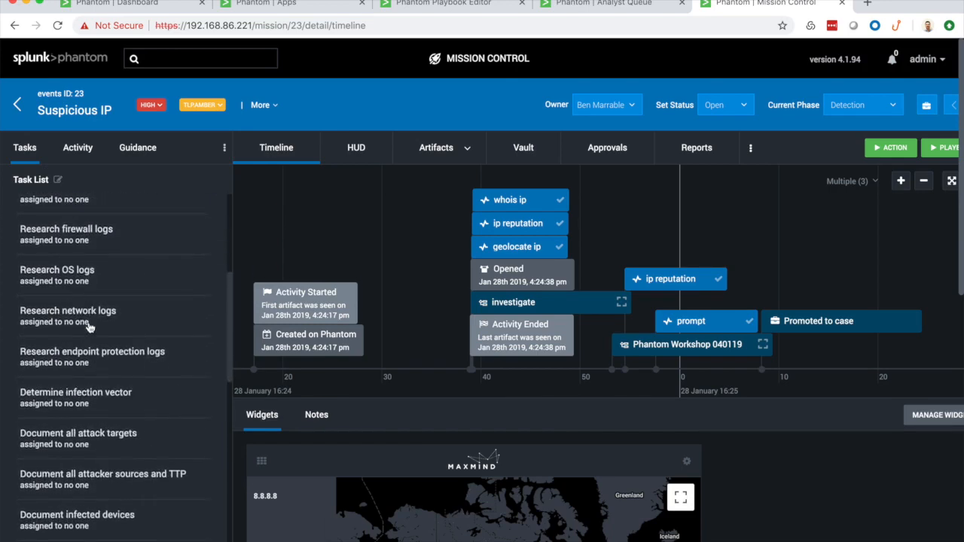